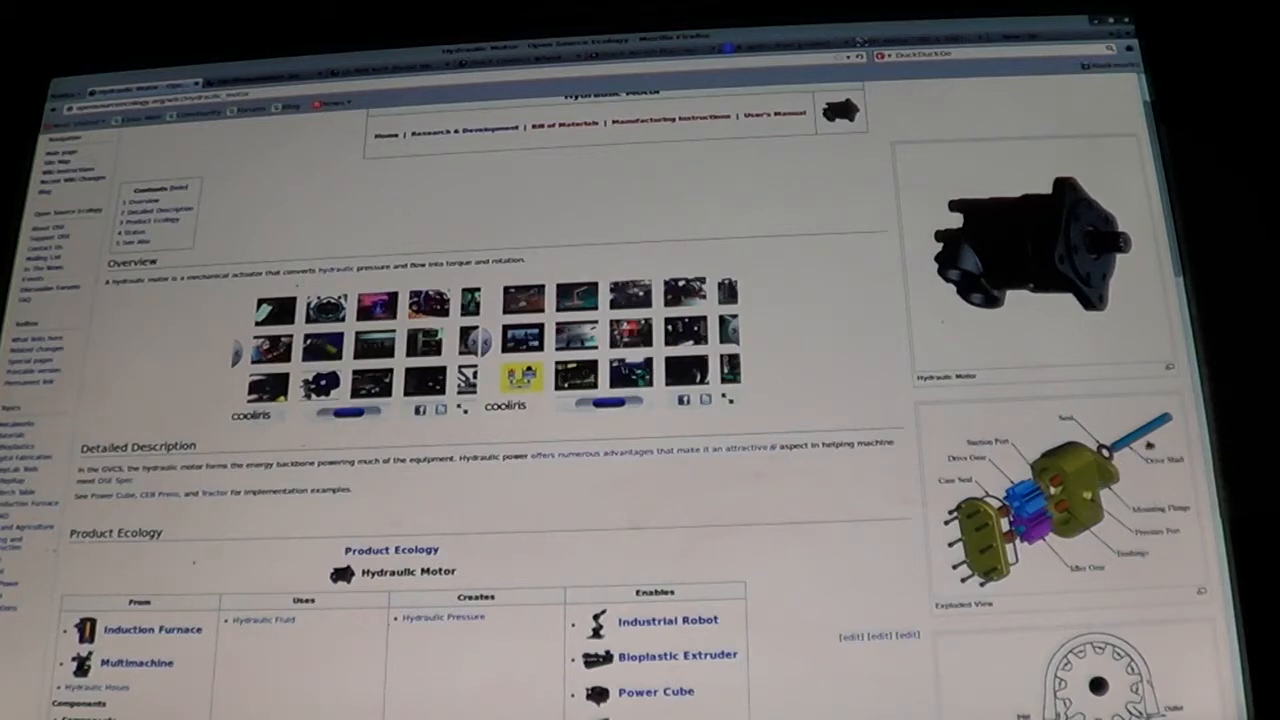
mouse_move(1150, 444)
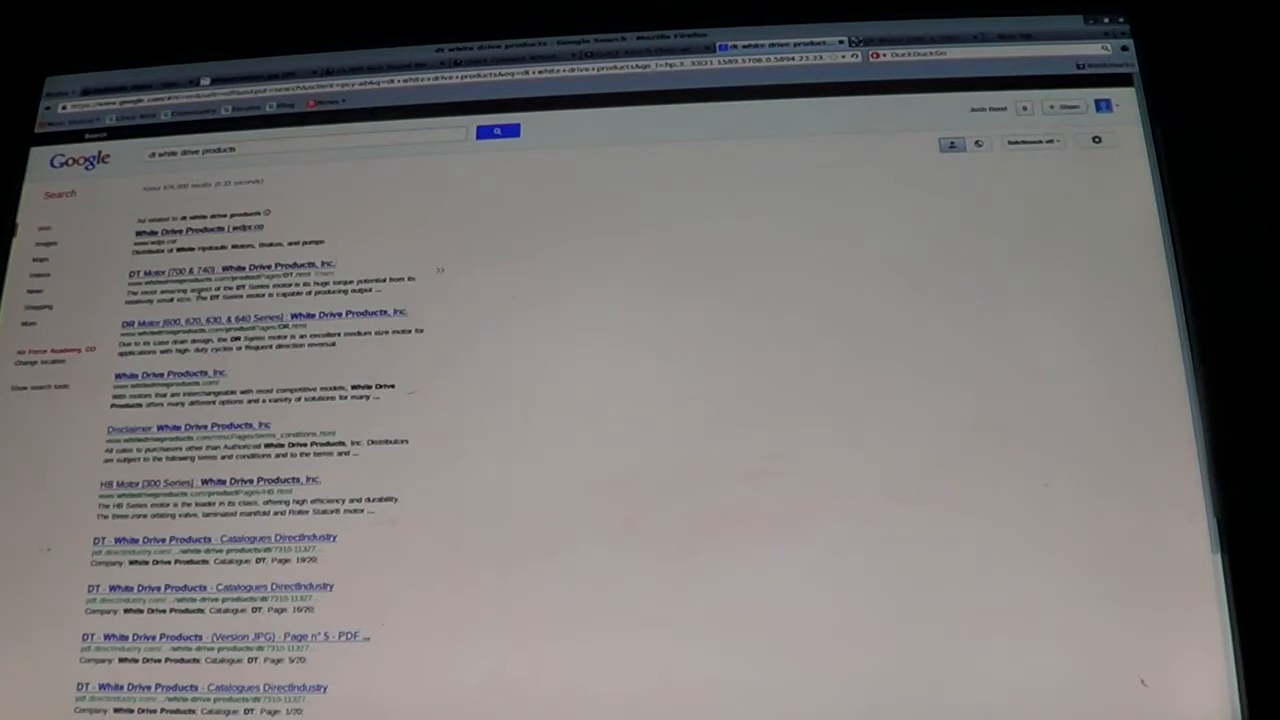
Open the DT Motor 700 & 740 result and its DT Series catalogue PDF.
left_click(244, 264)
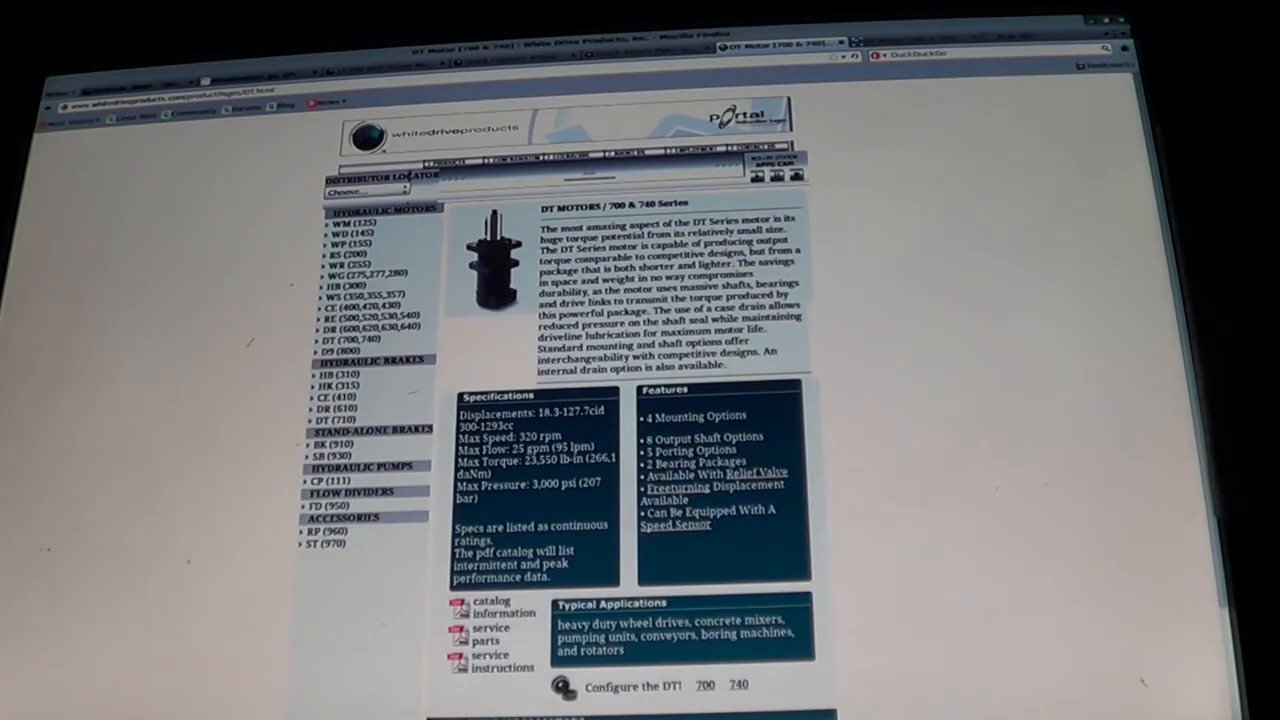
left_click(490, 608)
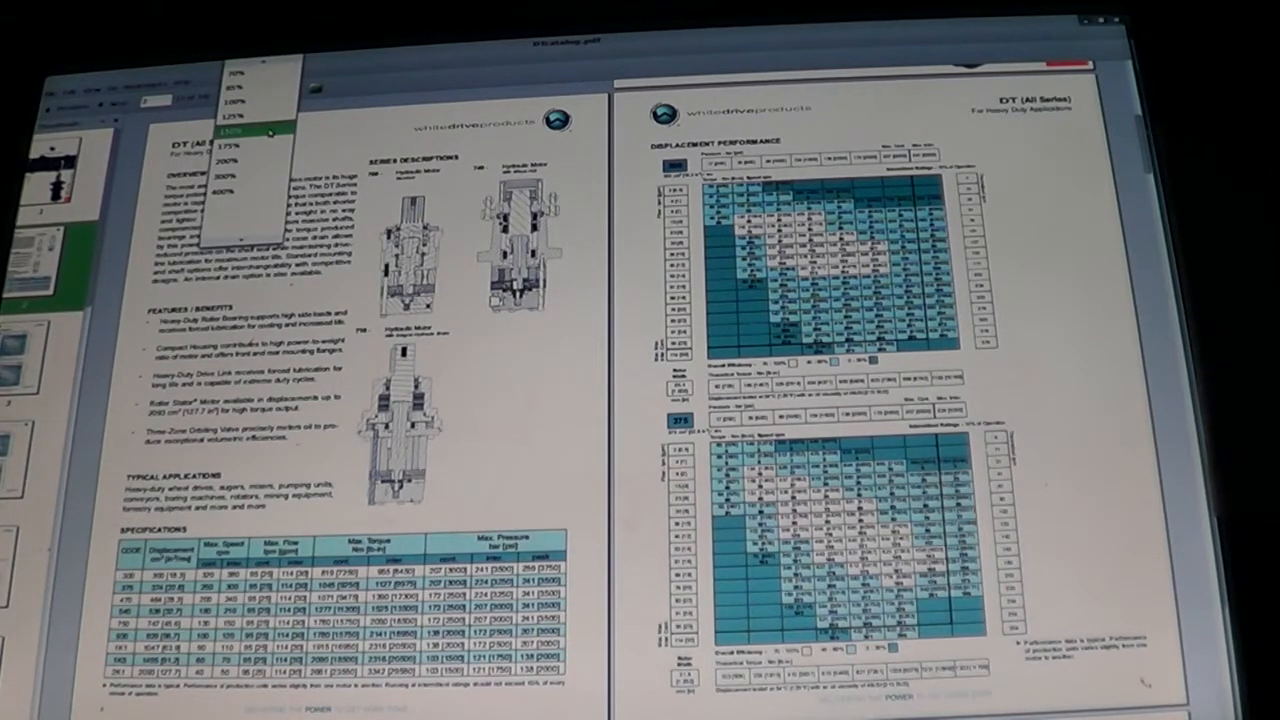
Zoom the DT catalogue larger and move down to the overview and series descriptions.
left_click(236, 132)
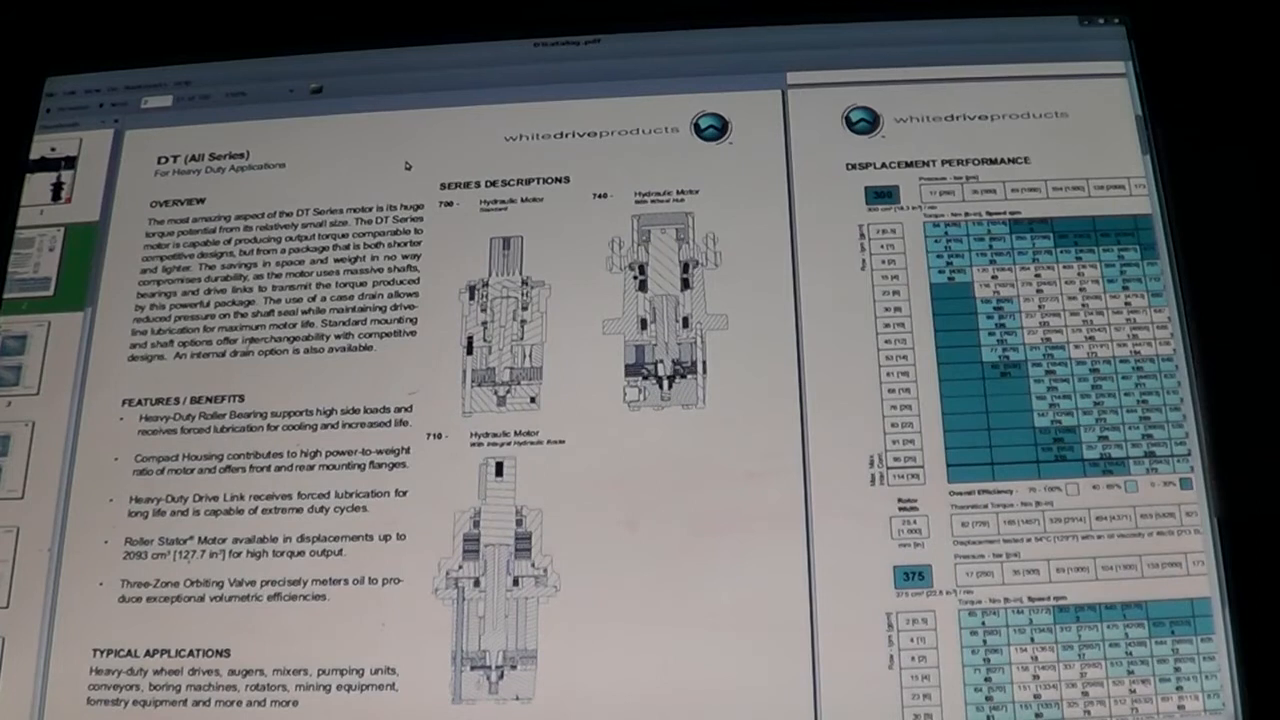
scroll("down", 3)
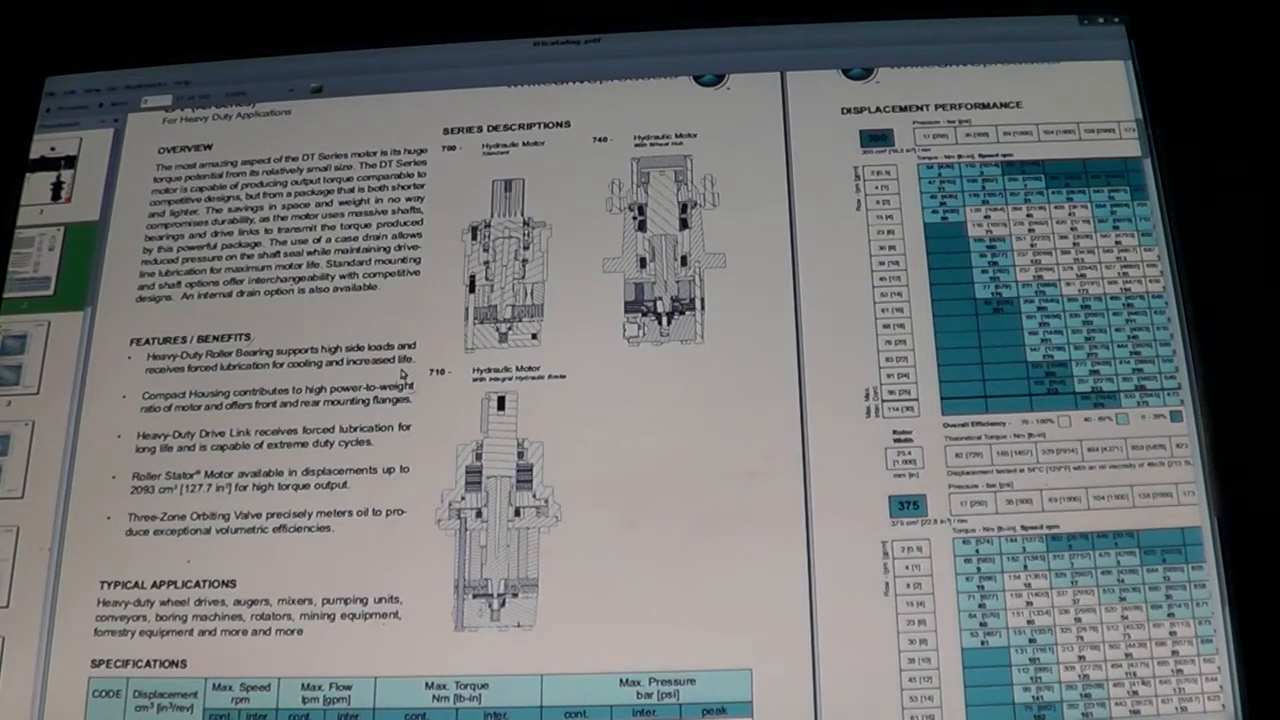
scroll("down", 3)
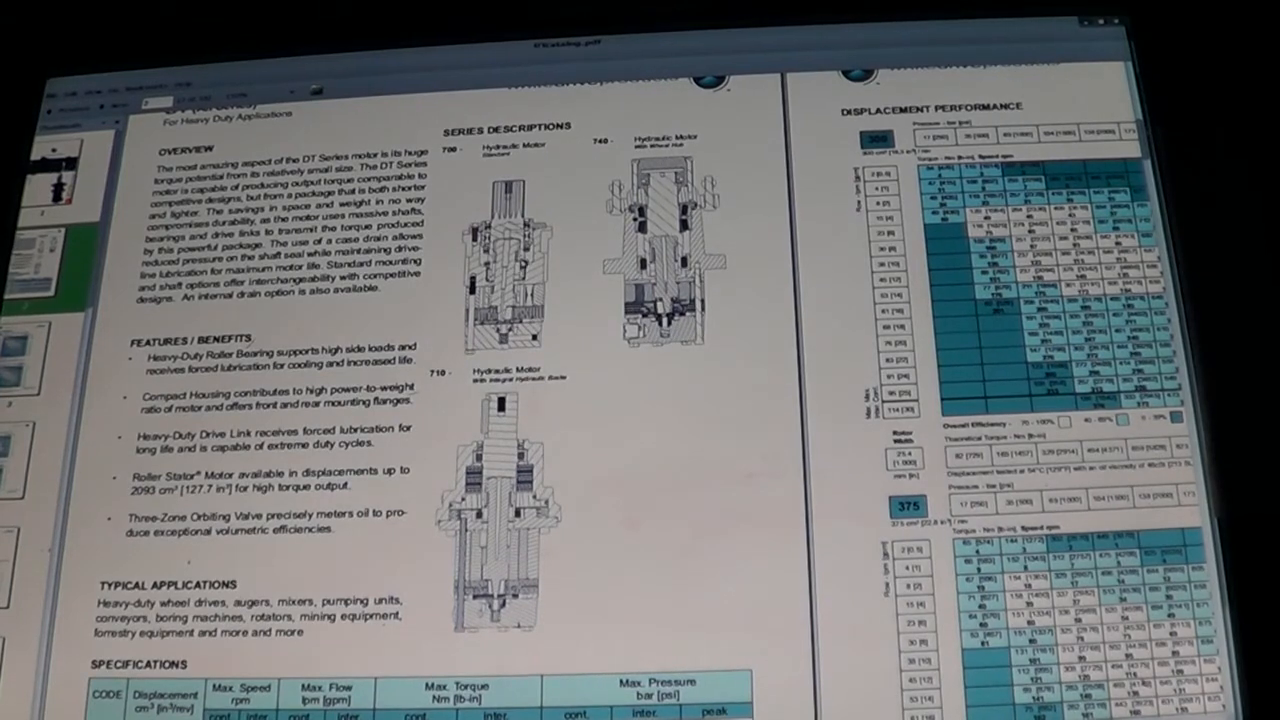
mouse_move(508, 458)
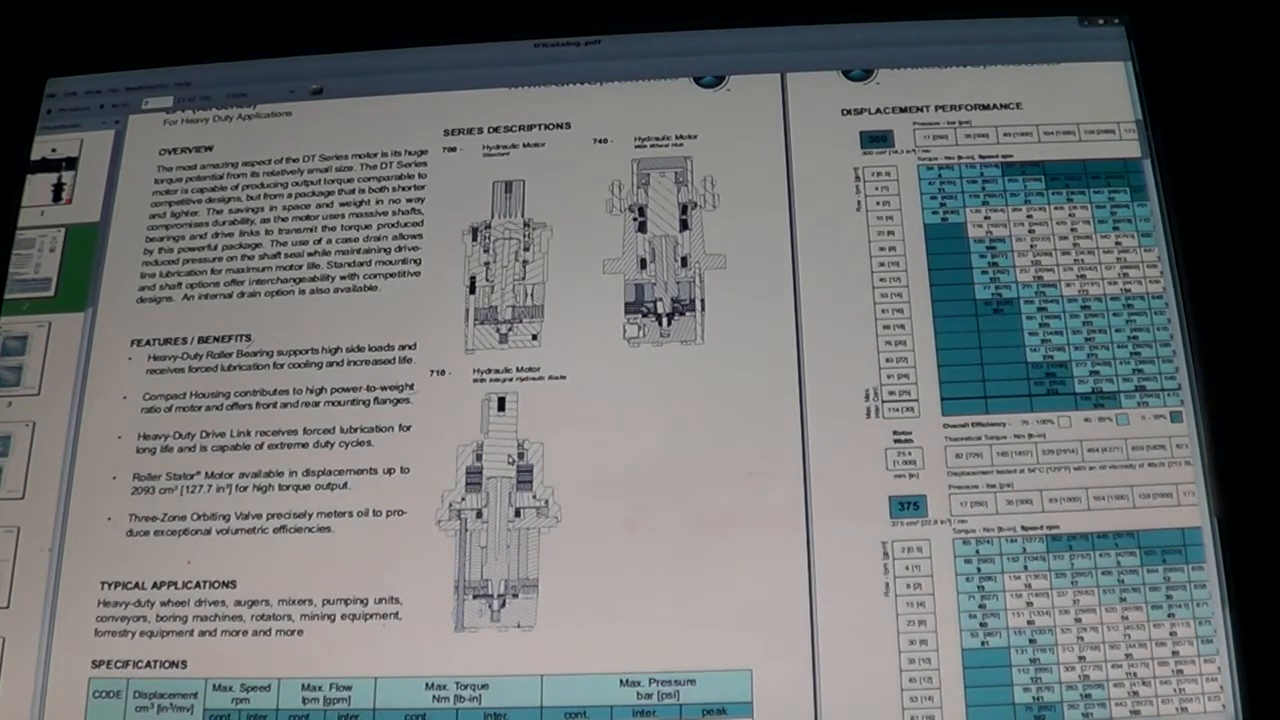
Scroll down the catalogue to the DT 710 Series integral-brake motor pages.
scroll("down", 3)
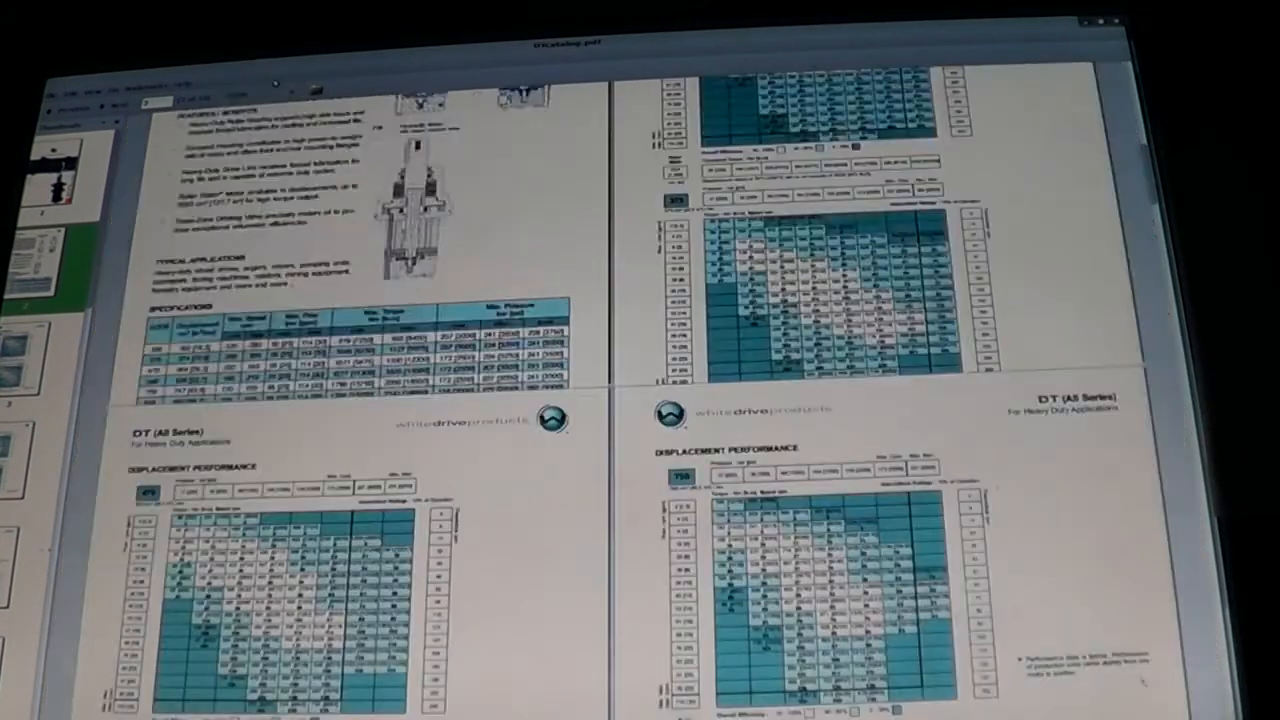
scroll("down", 3)
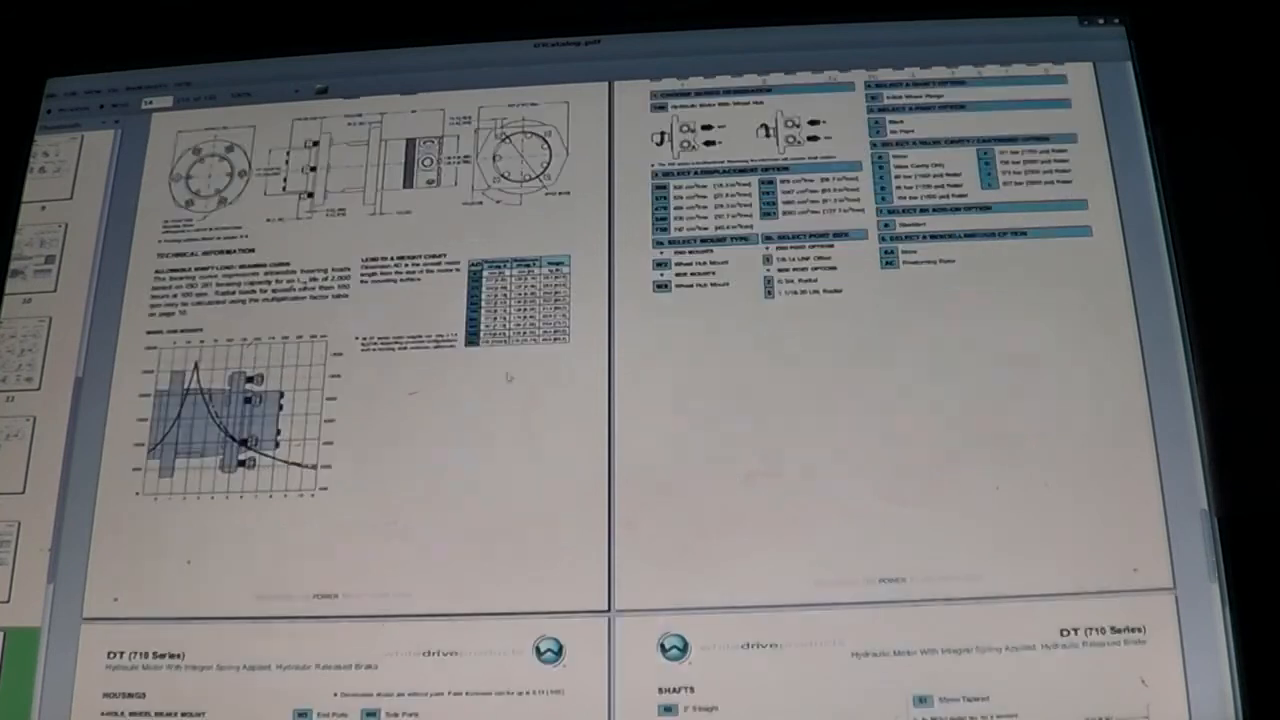
scroll("down", 3)
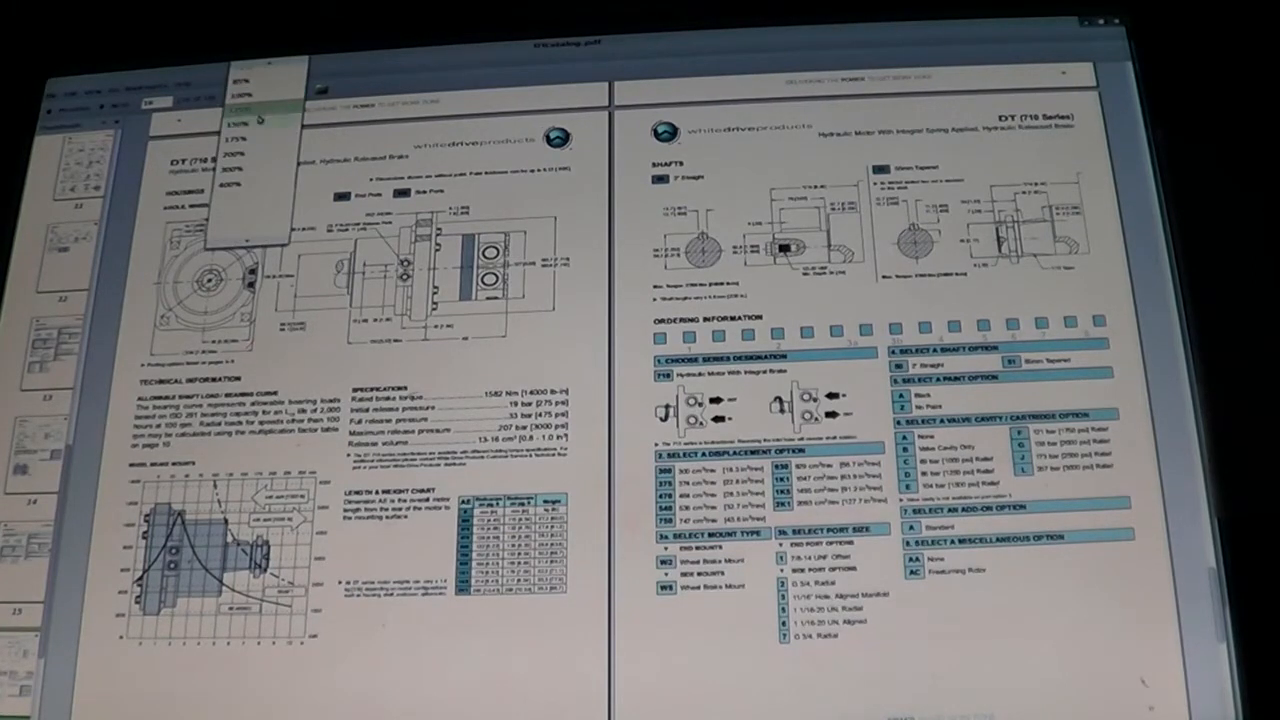
Zoom in on the DT 710 technical page with its bearing curve and length chart.
left_click(232, 102)
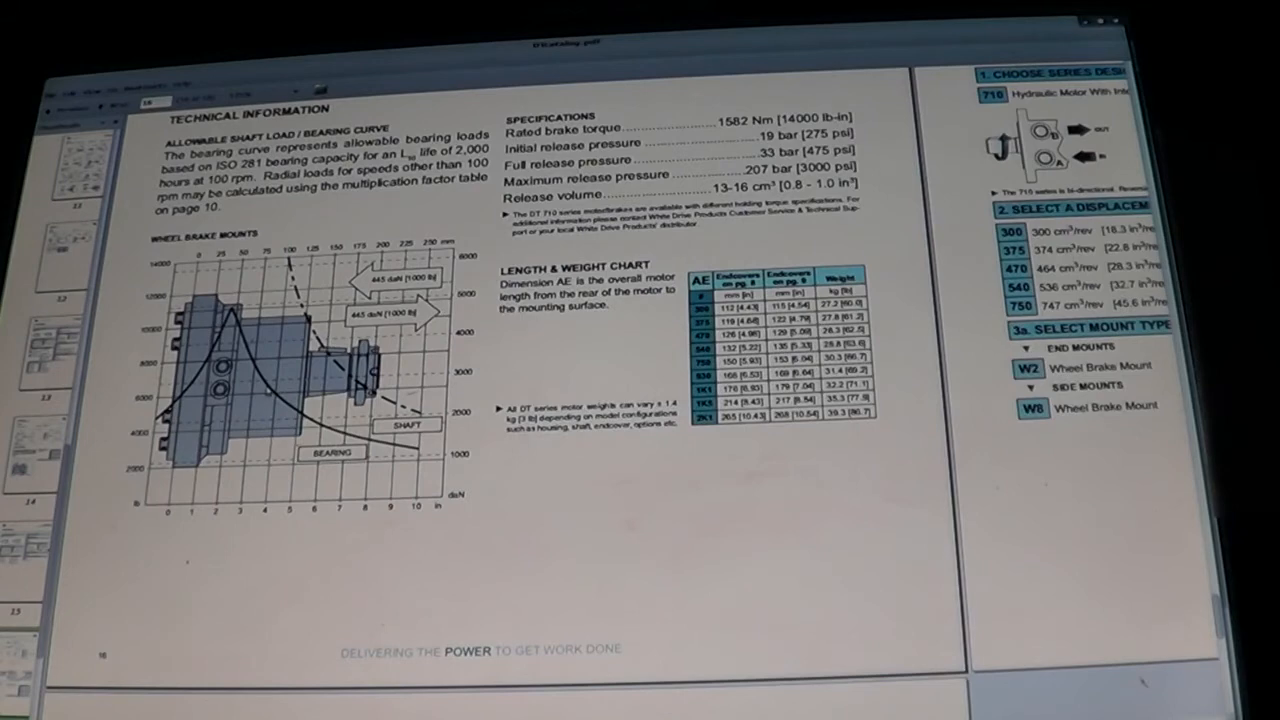
Scroll further down the DT 710 Series catalogue page.
scroll("down", 3)
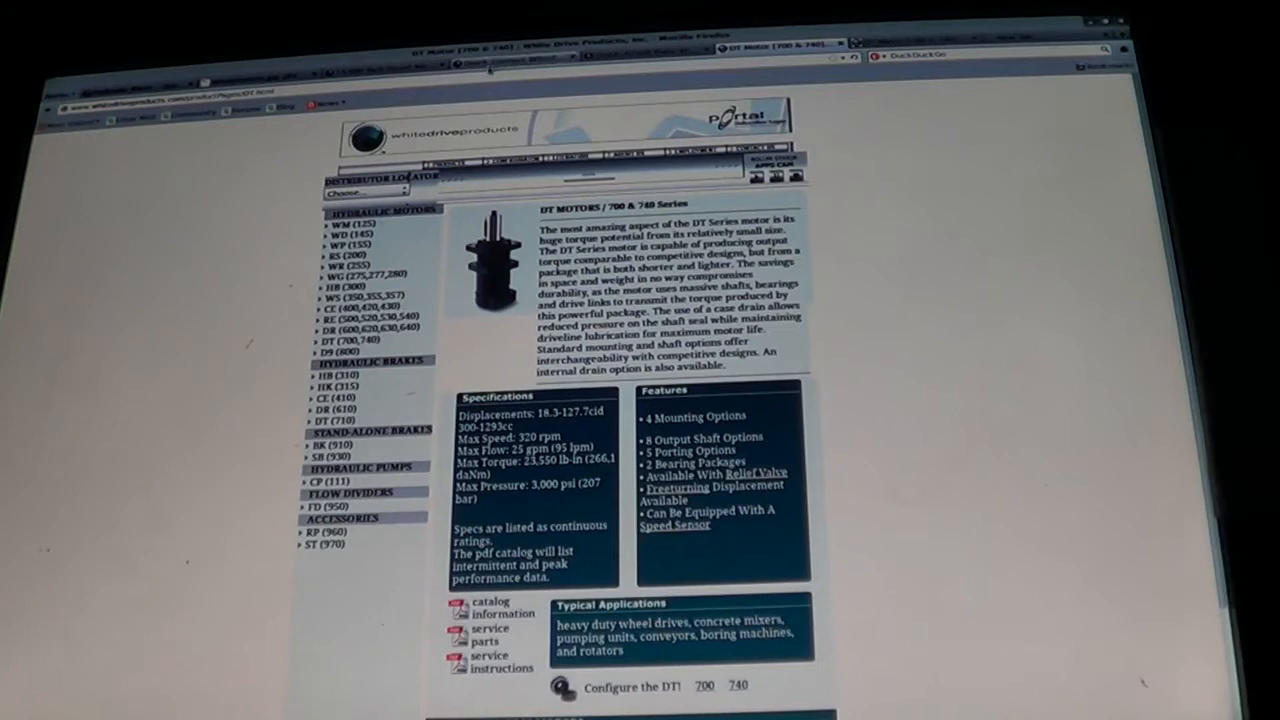
left_click(500, 56)
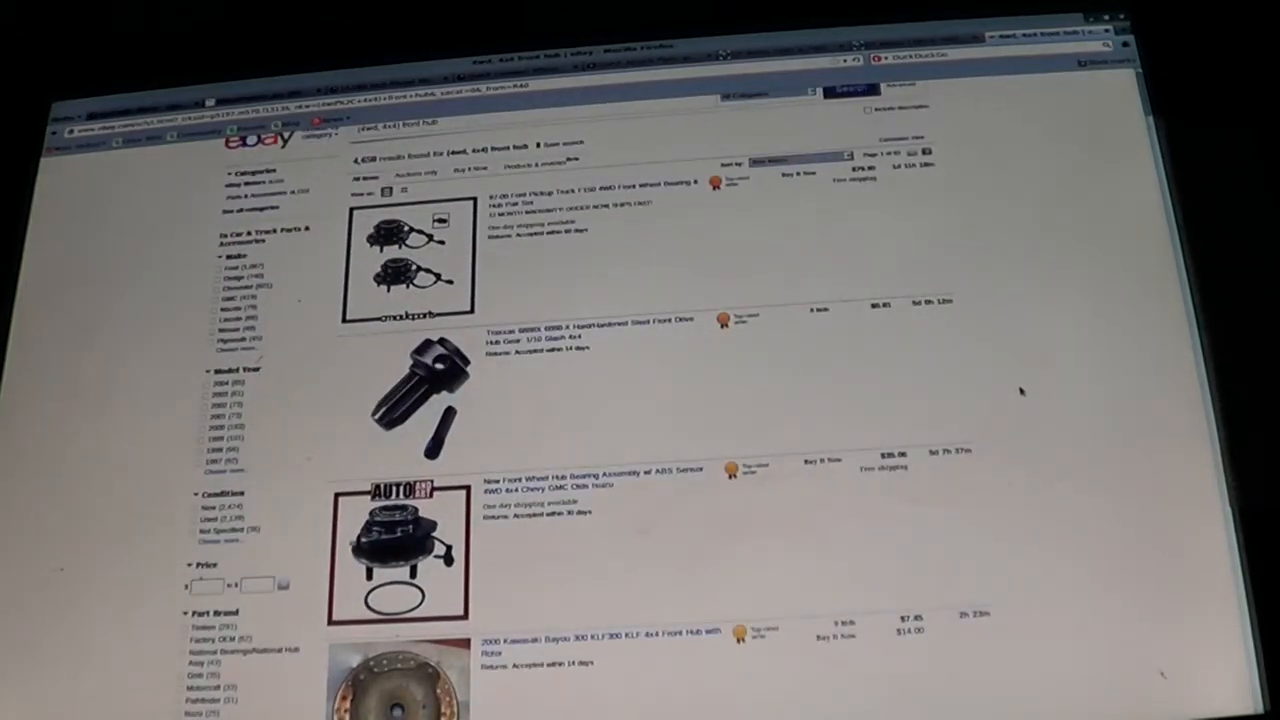
Scroll down the eBay results toward the F150 4WD front hub pair listing.
scroll("down", 3)
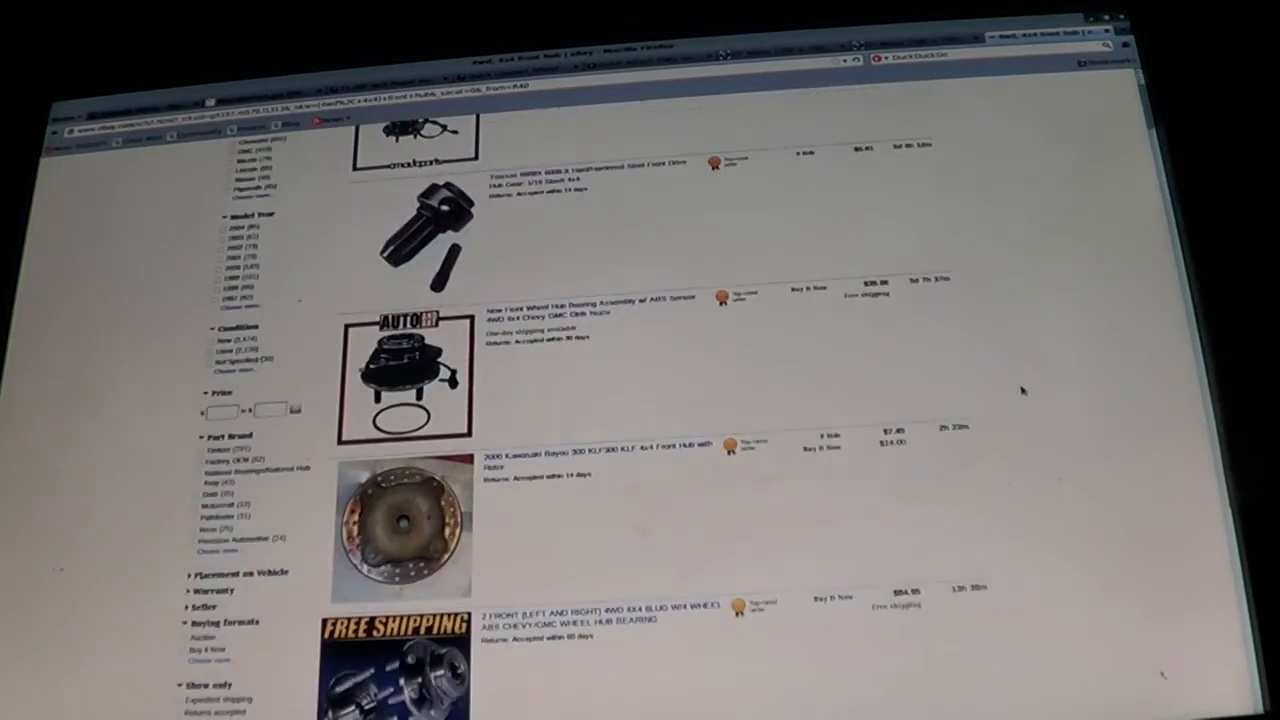
scroll("down", 3)
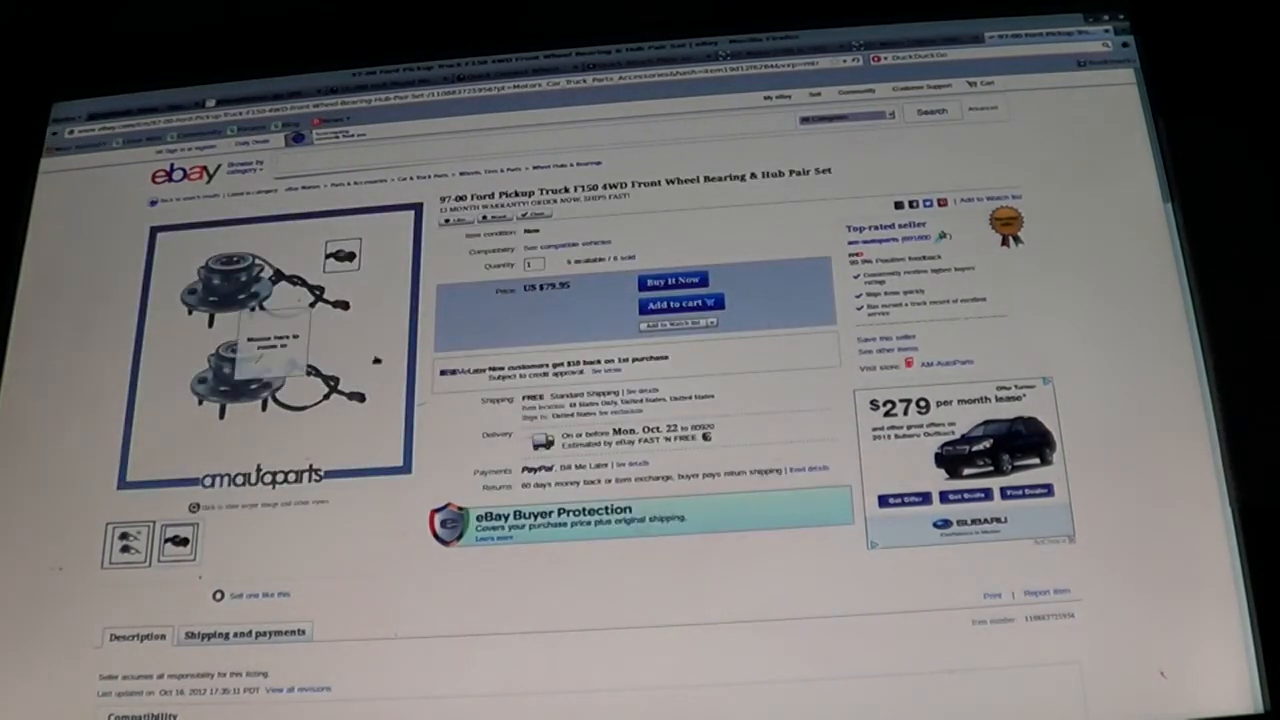
Scroll to the listing's compatibility table and seller store section, then back up.
scroll("down", 3)
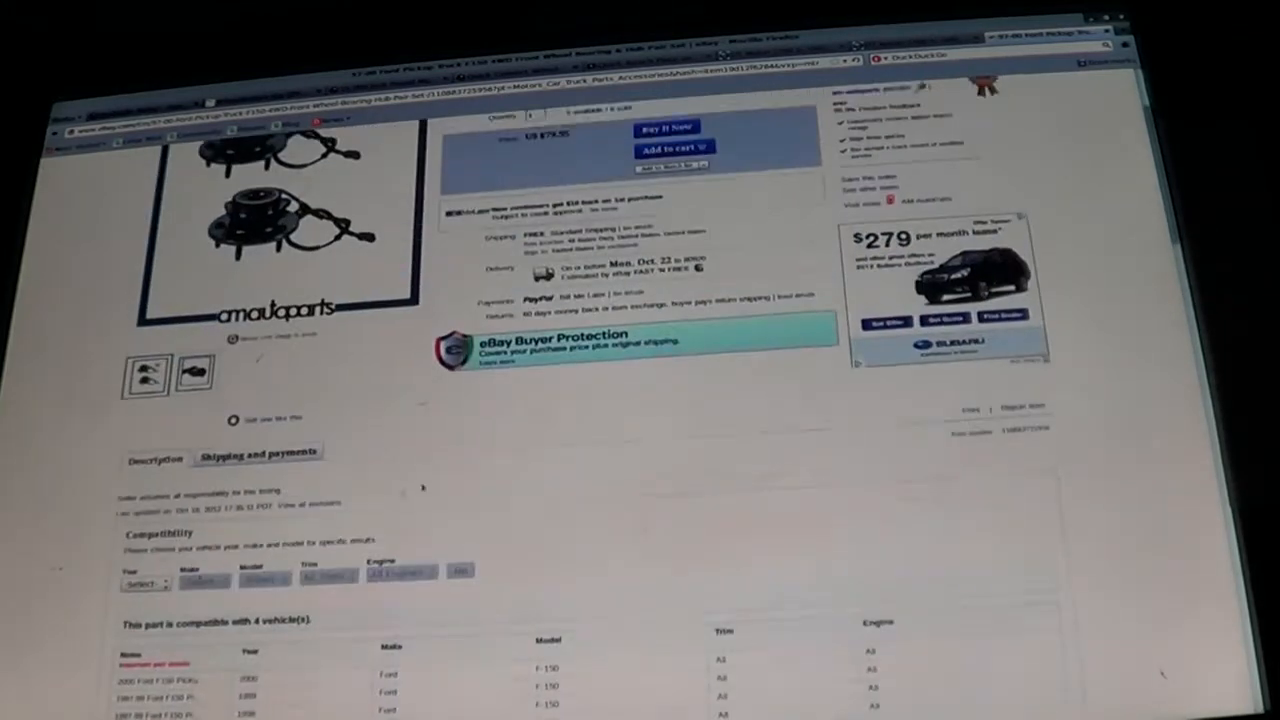
scroll("down", 3)
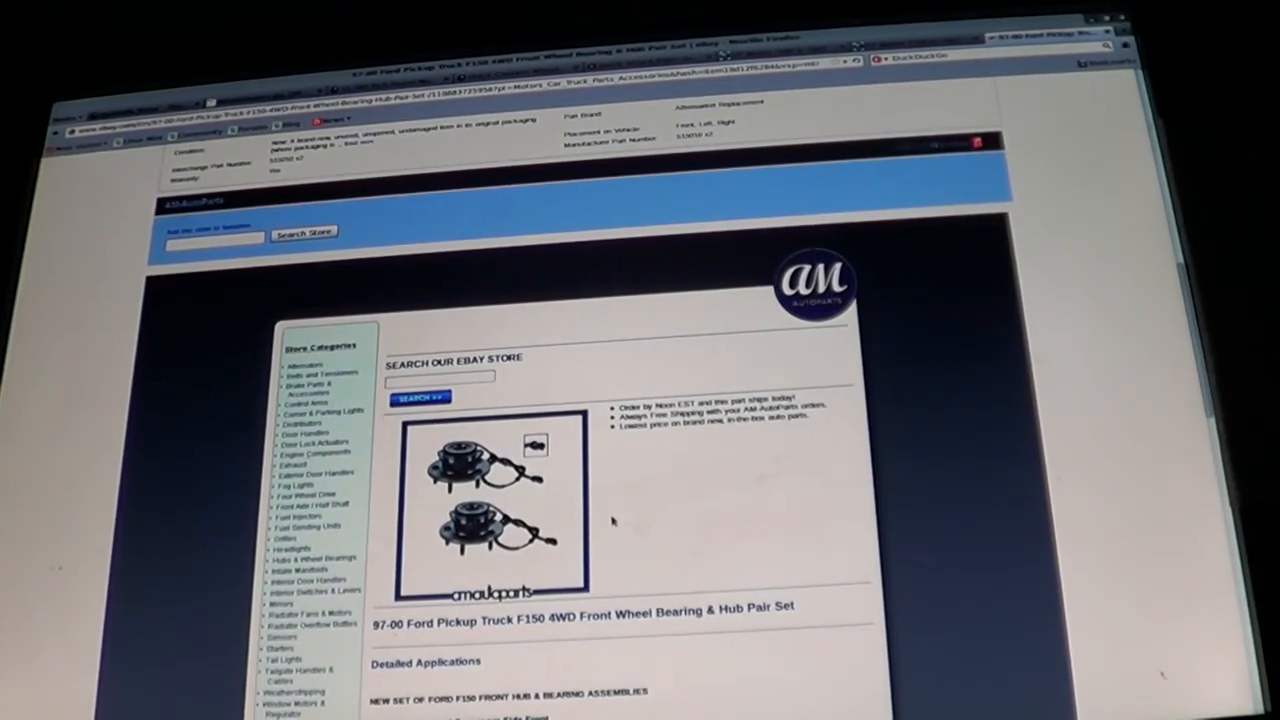
scroll("up", 3)
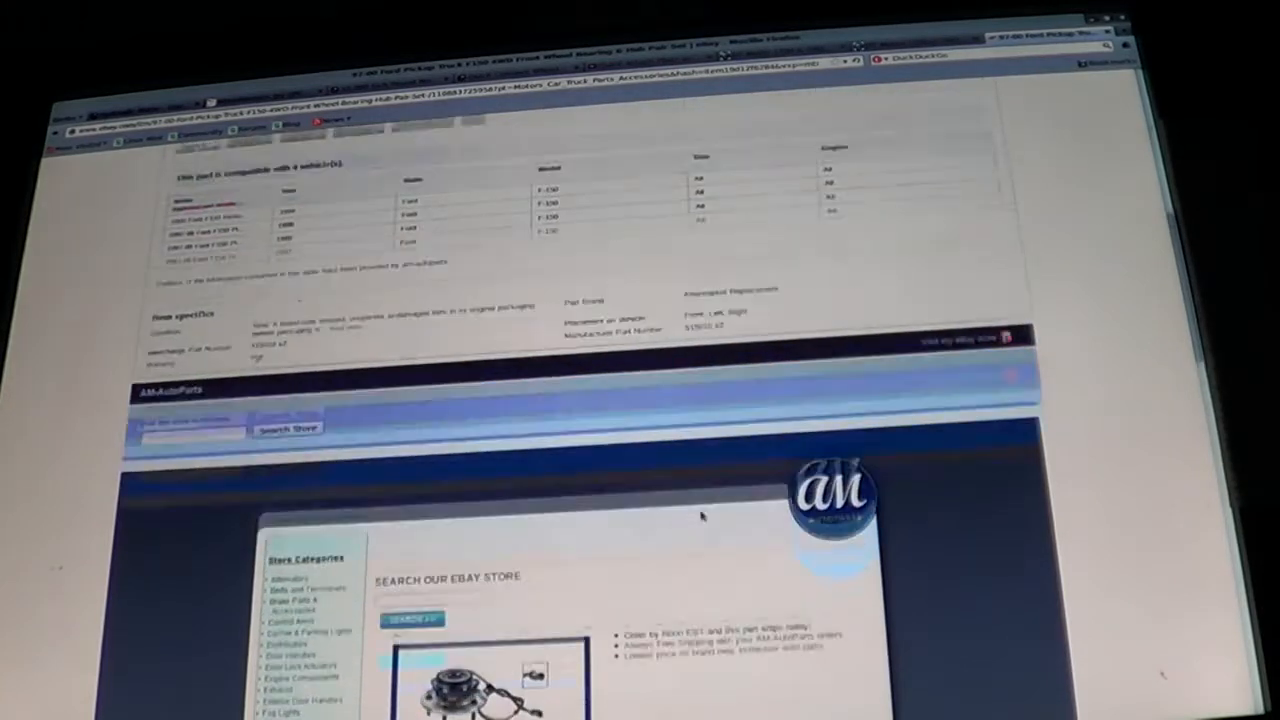
scroll("up", 3)
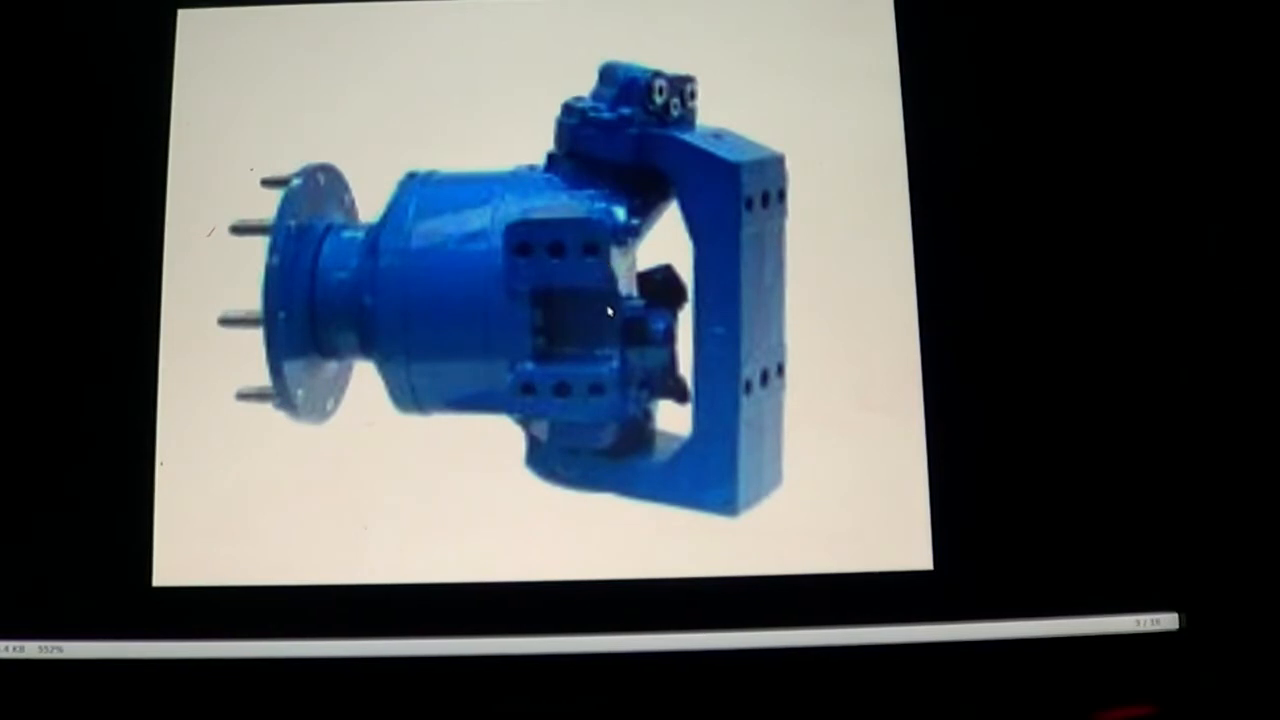
mouse_move(672, 410)
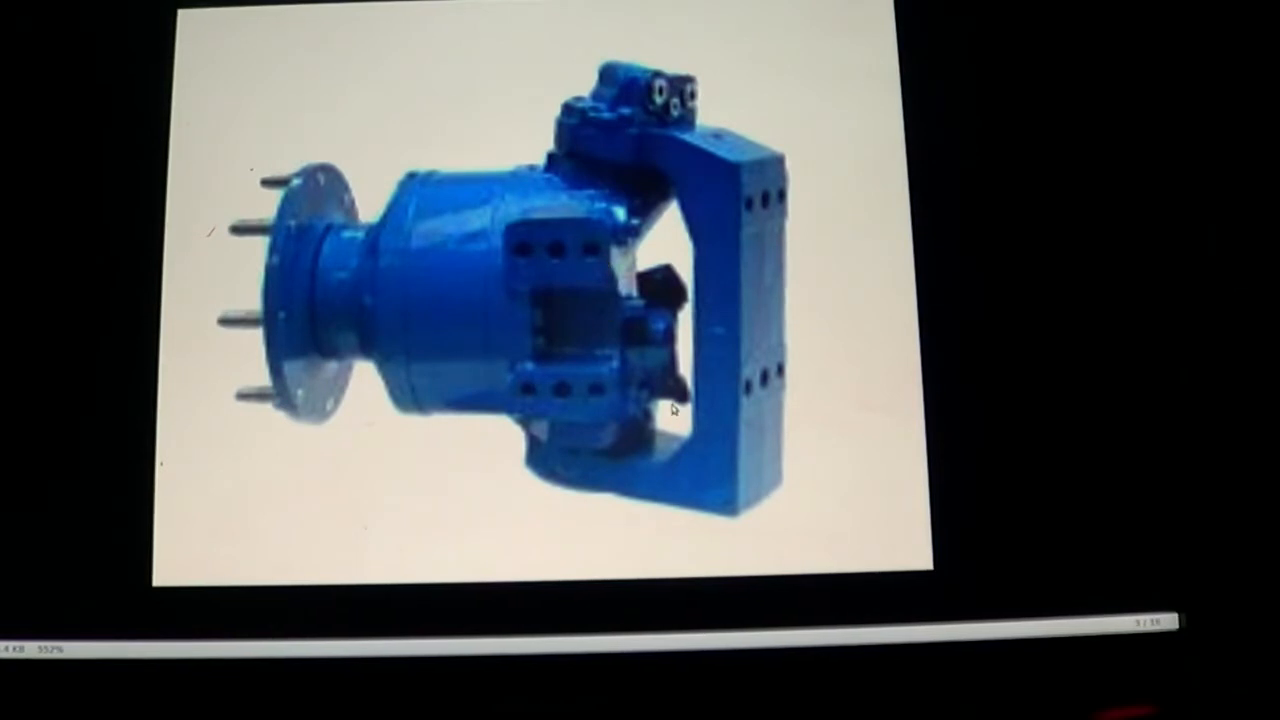